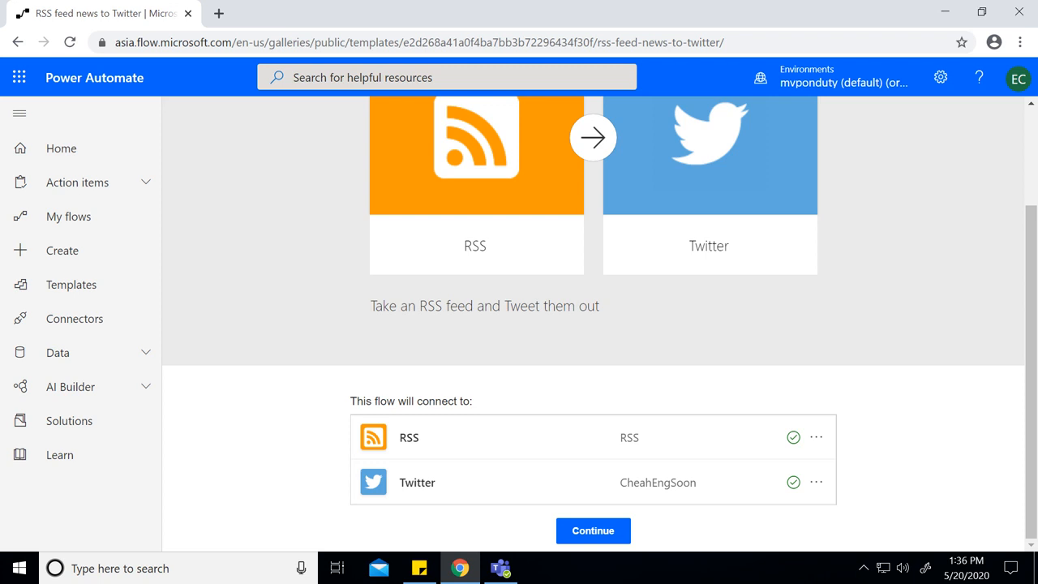
# Continue from the RSS feed news to Twitter template into its flow editor.
pyautogui.click(593, 531)
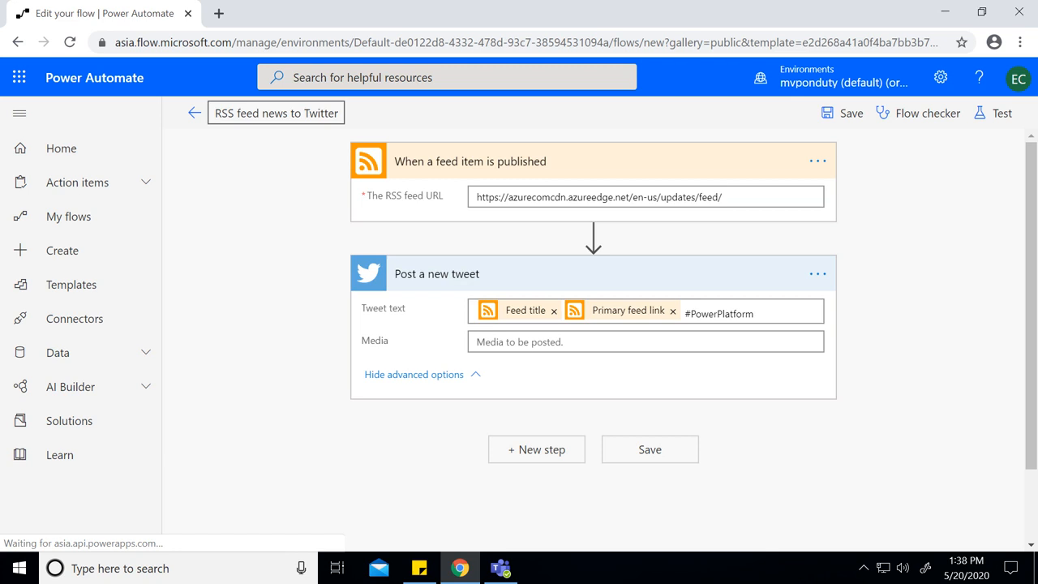